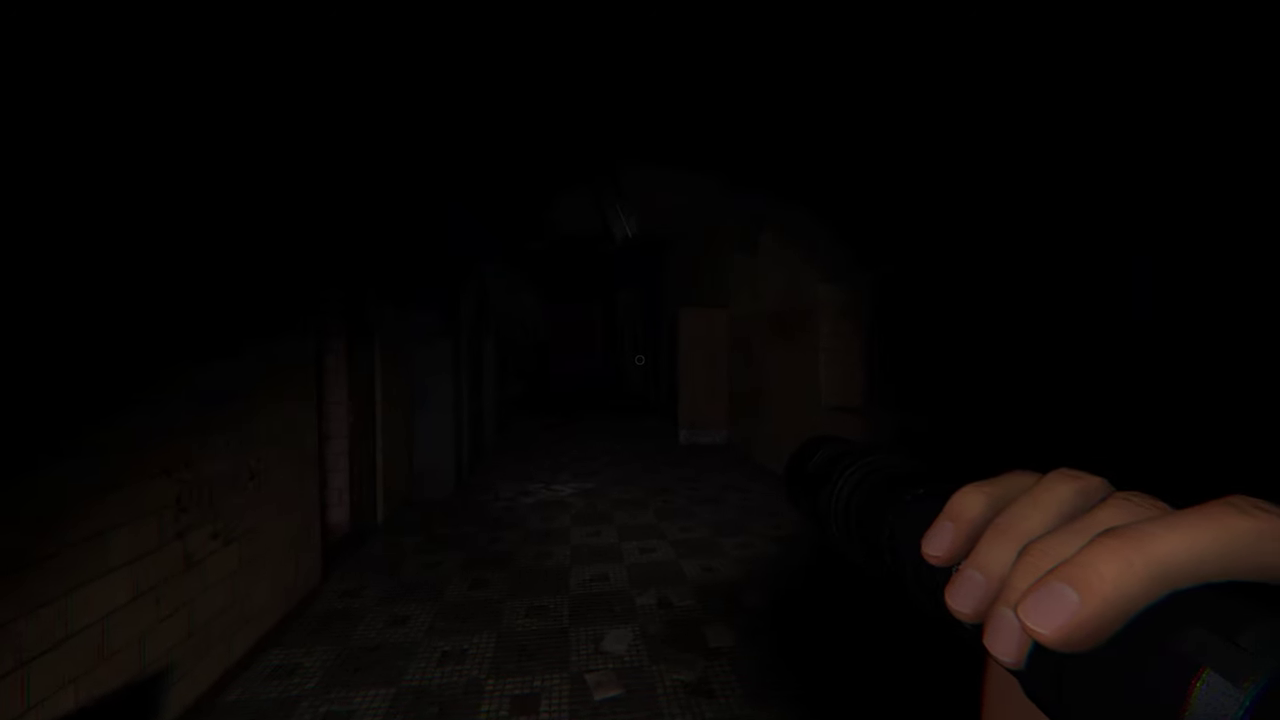
pyautogui.moveTo(640, 360)
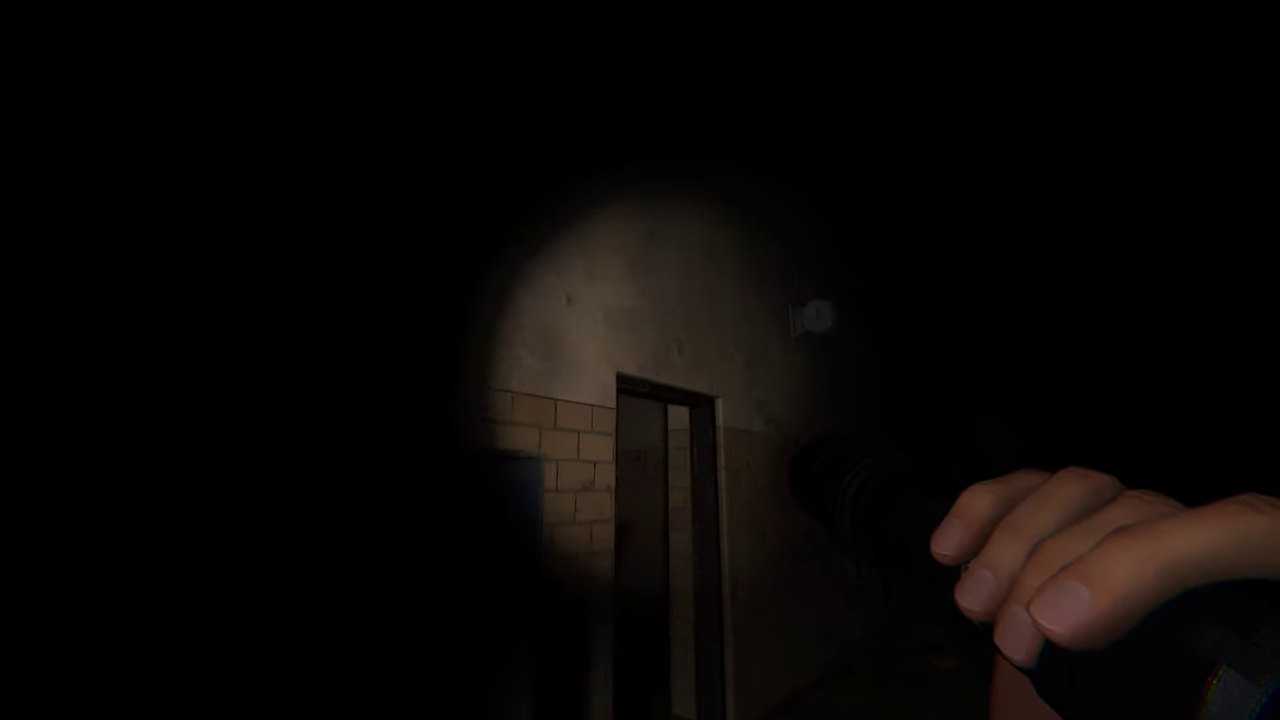
pyautogui.moveTo(640, 360)
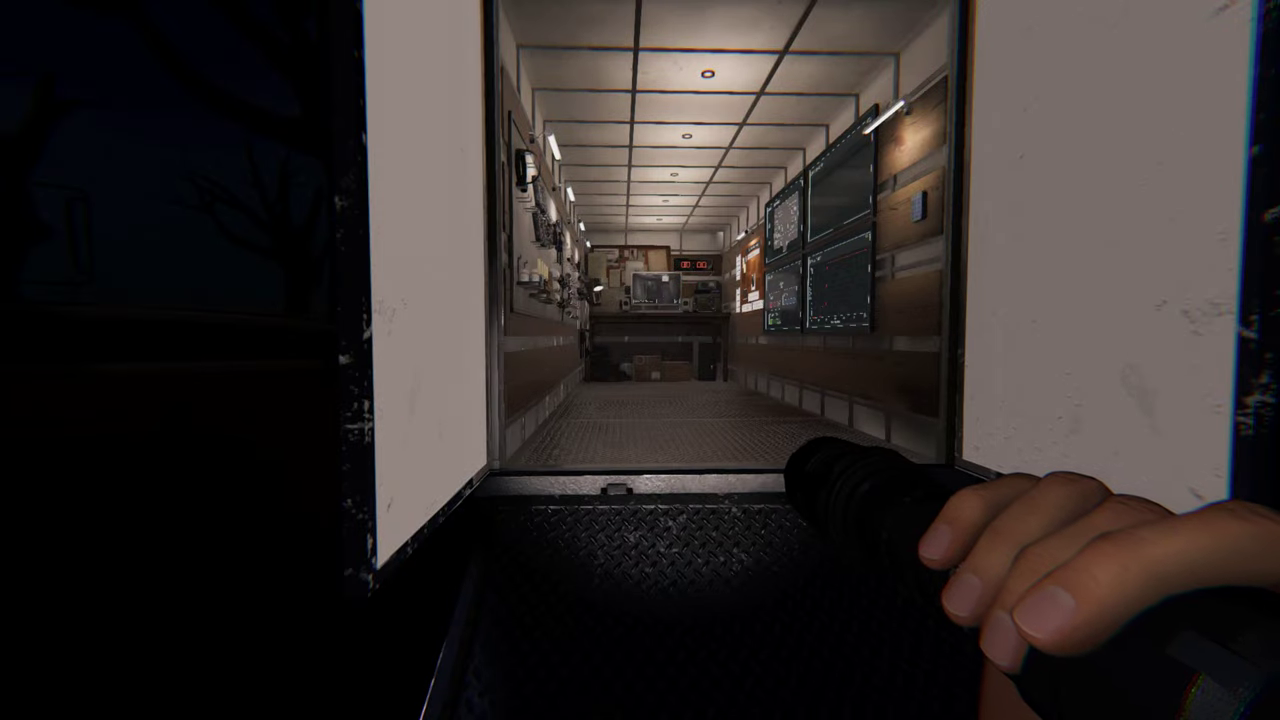
pyautogui.moveTo(640, 360)
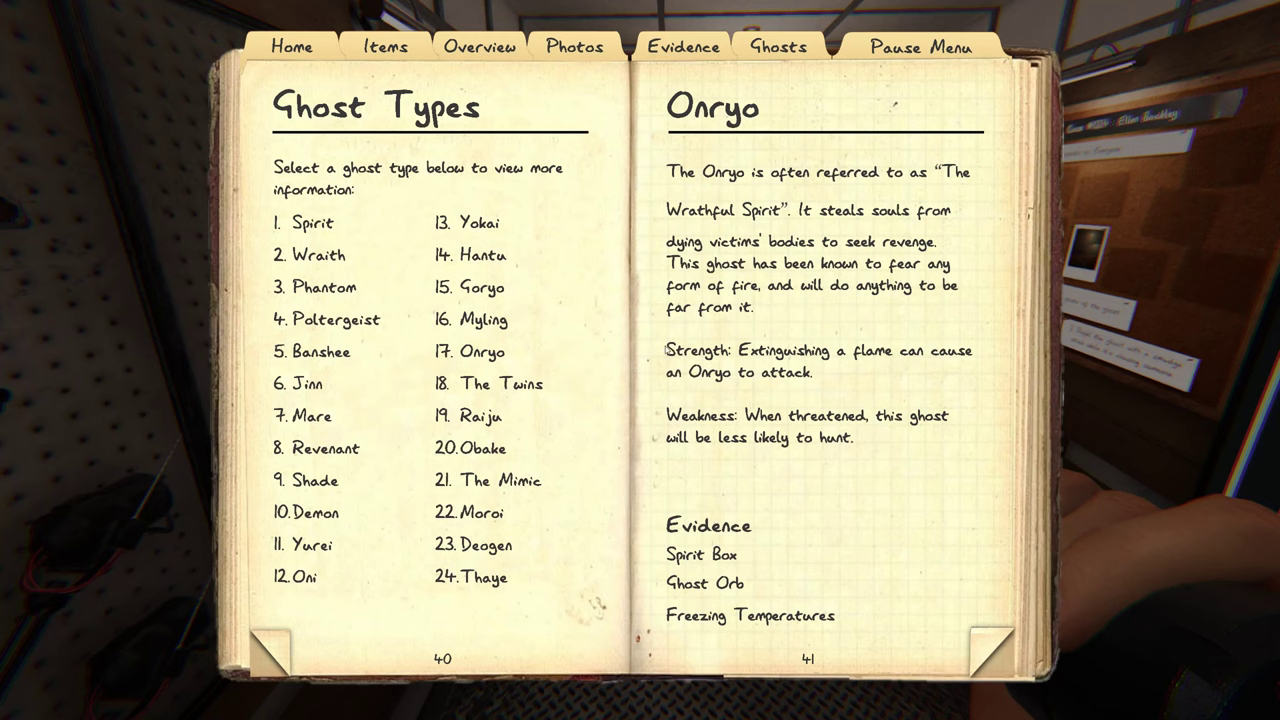
pyautogui.click(312, 222)
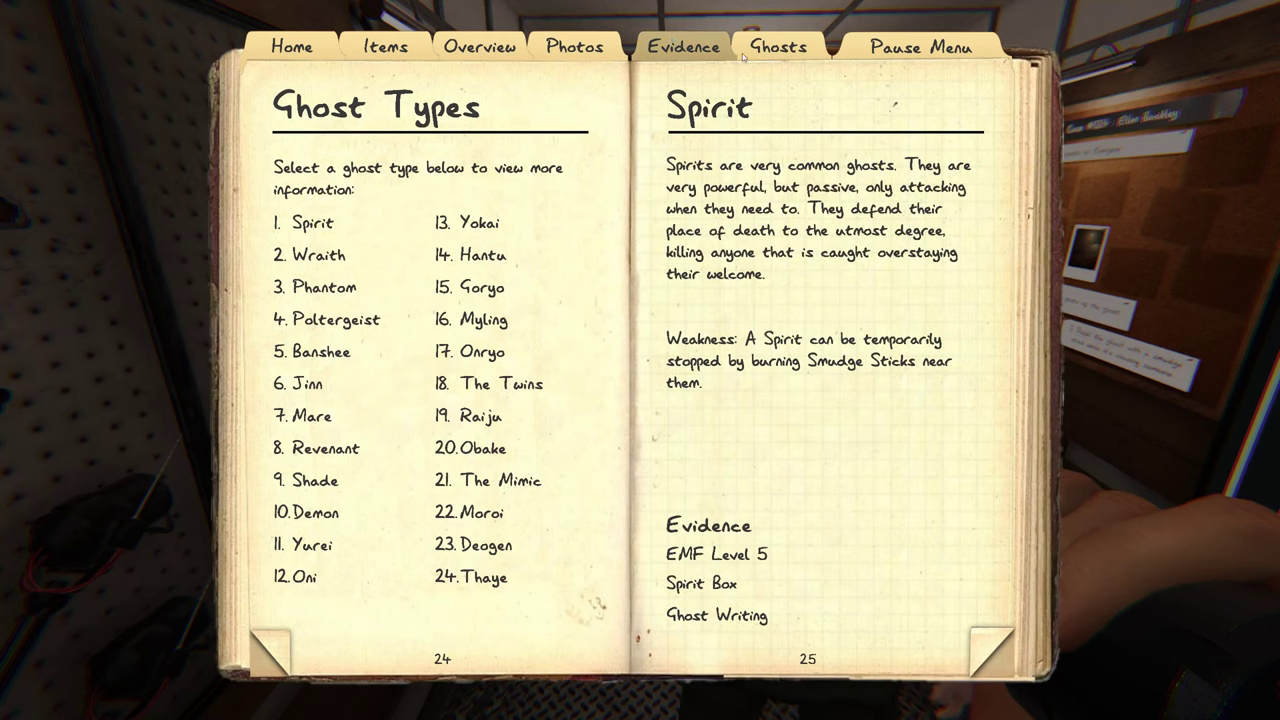
pyautogui.click(574, 46)
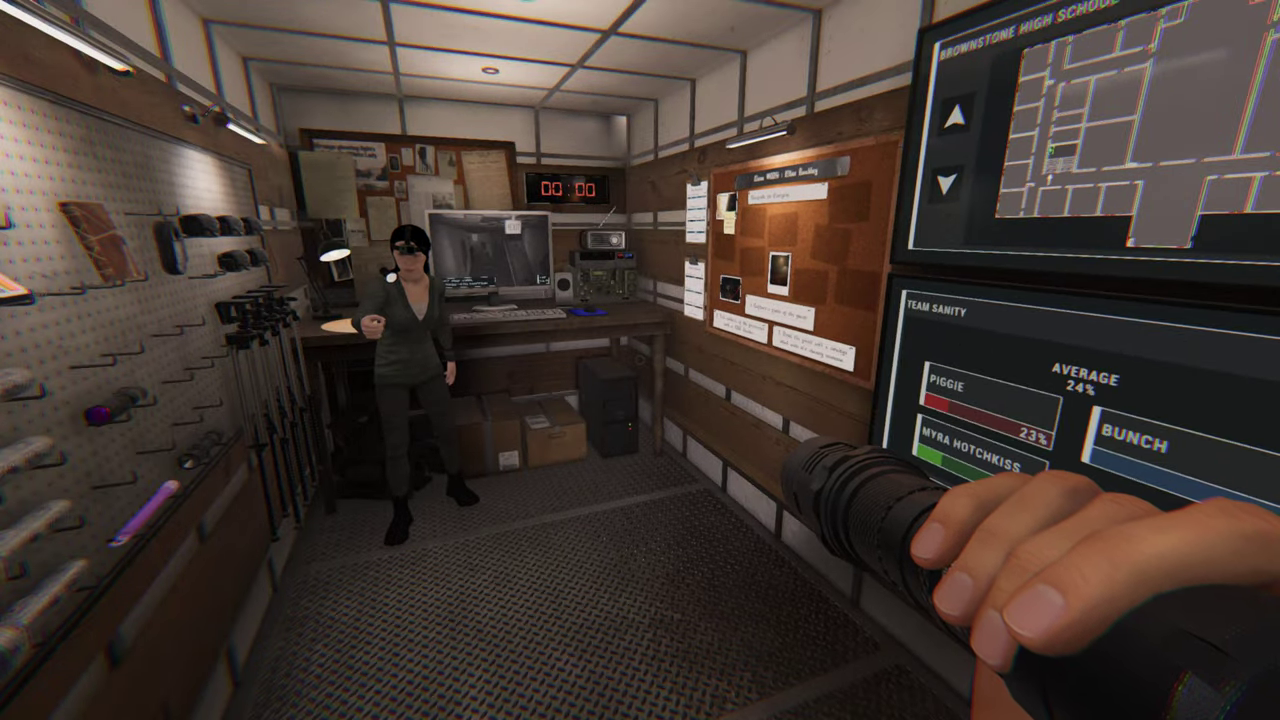
pyautogui.moveTo(640, 360)
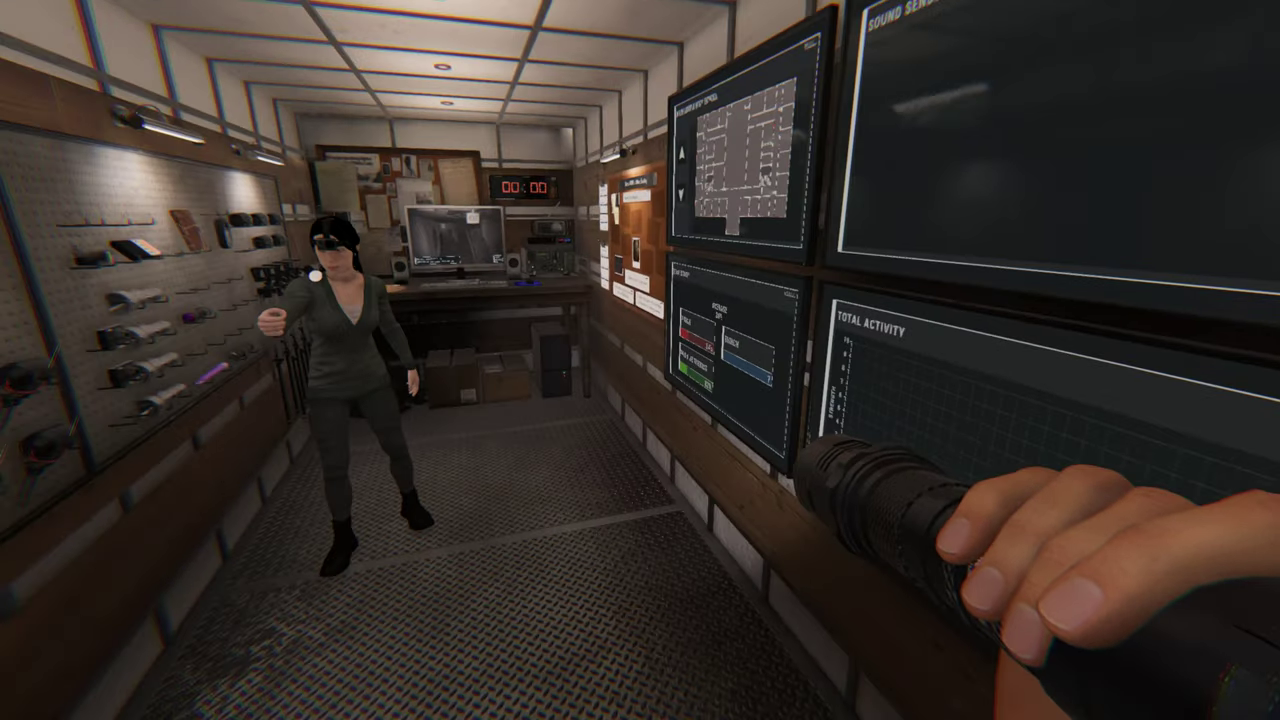
pyautogui.moveTo(640, 360)
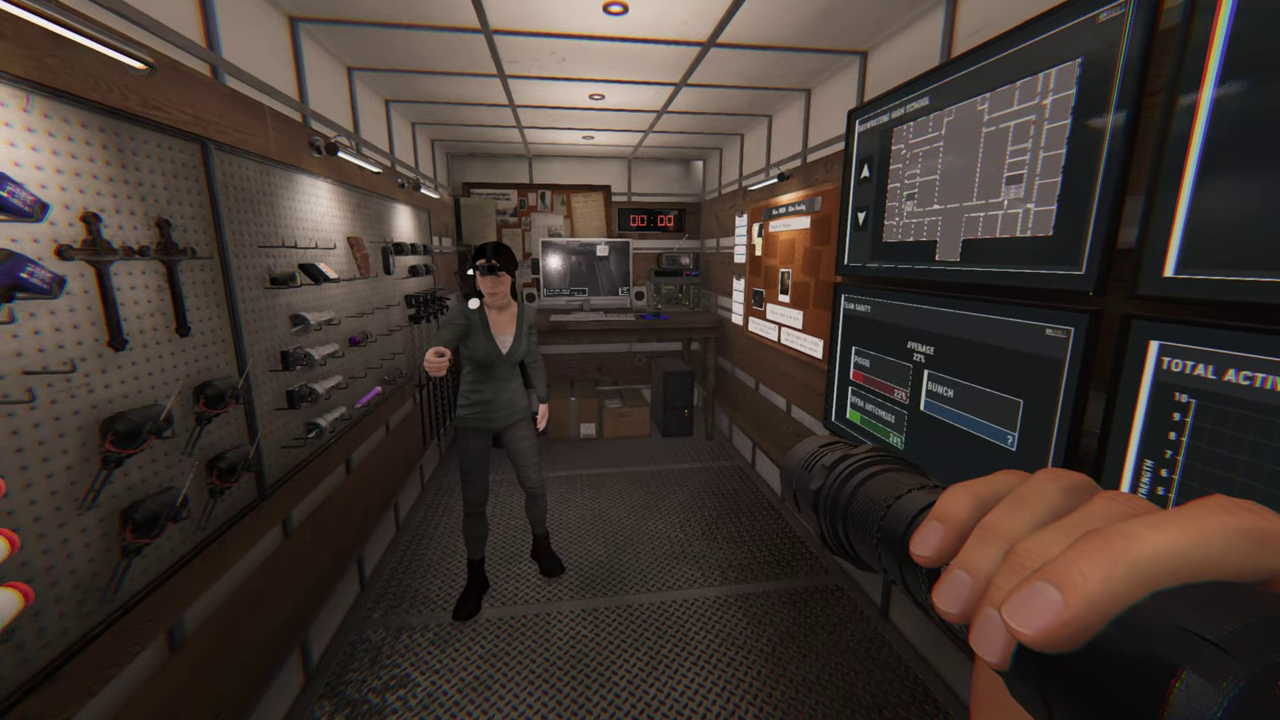